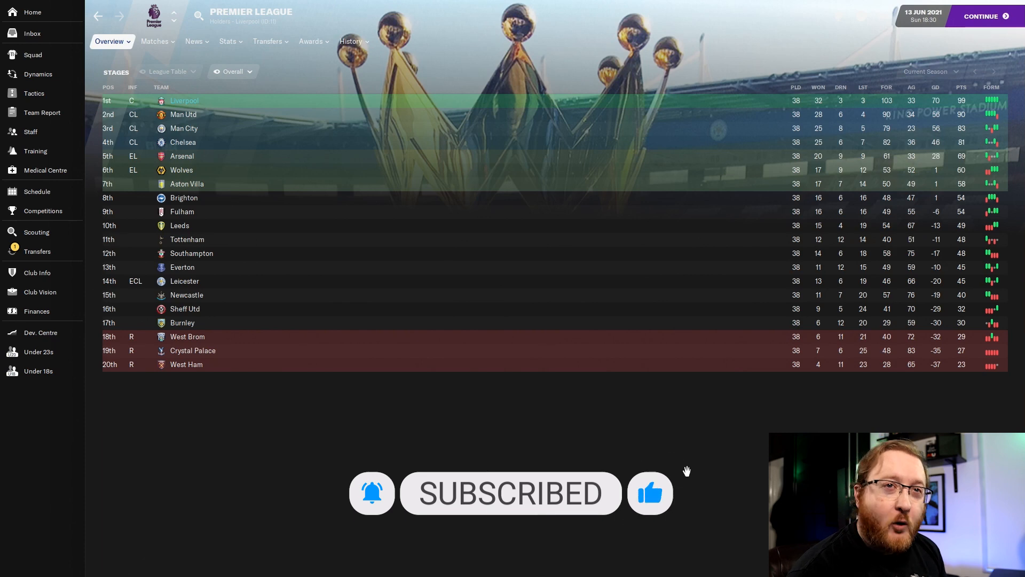
Show the Premier League team stats, such as most points per game and clean sheets.
click(228, 41)
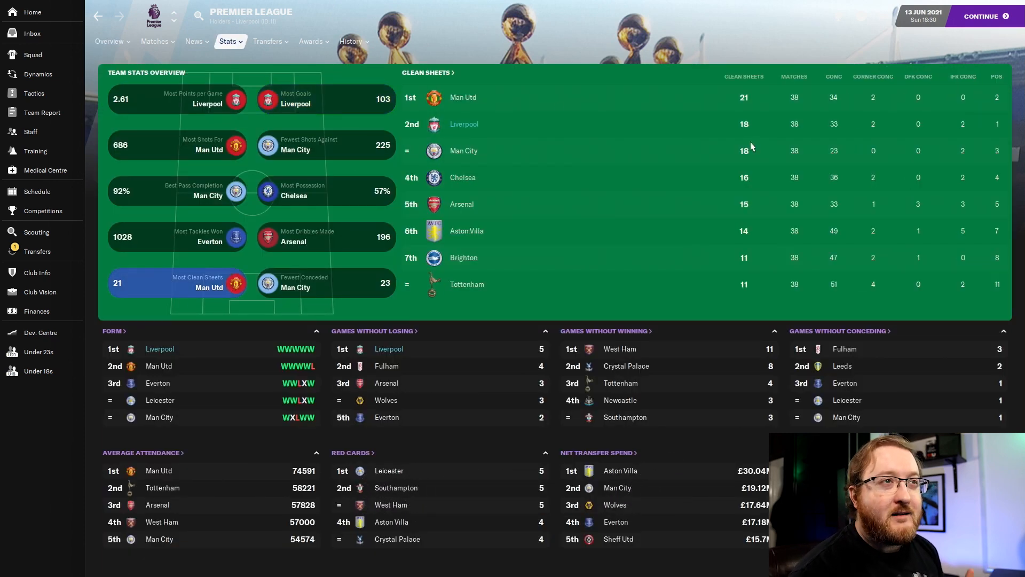
Switch to Premier League player stats, led by Salah's 27 goals and Alexander-Arnold's 17 assists.
click(325, 190)
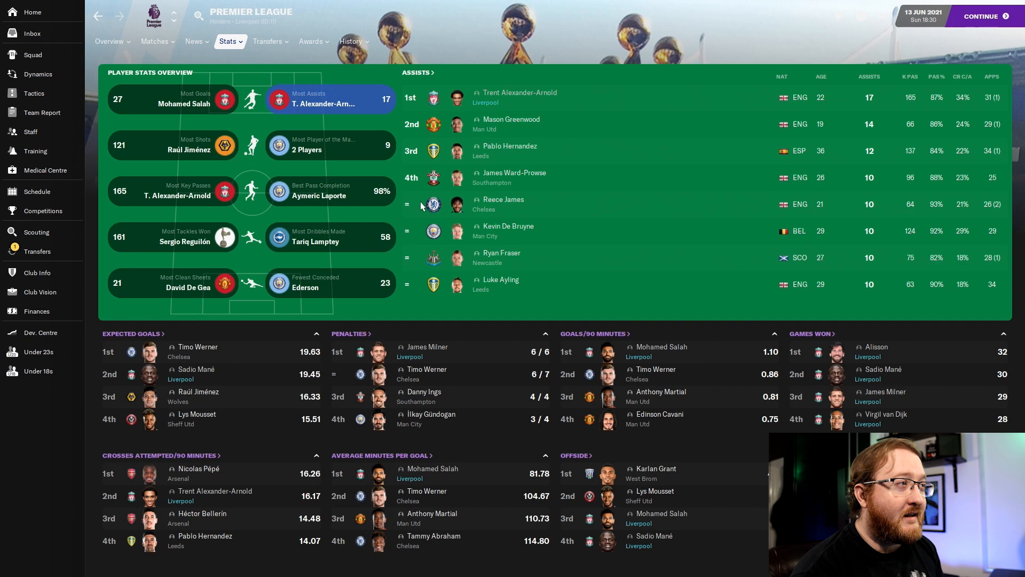
Show Liverpool's squad with positions, morale, ratings, contracts and values.
click(32, 54)
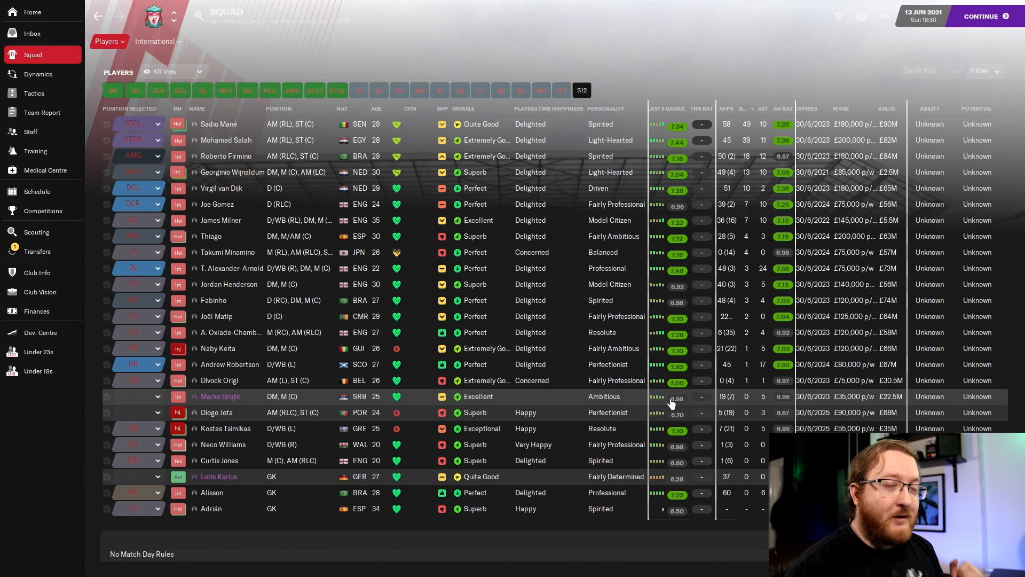
click(33, 93)
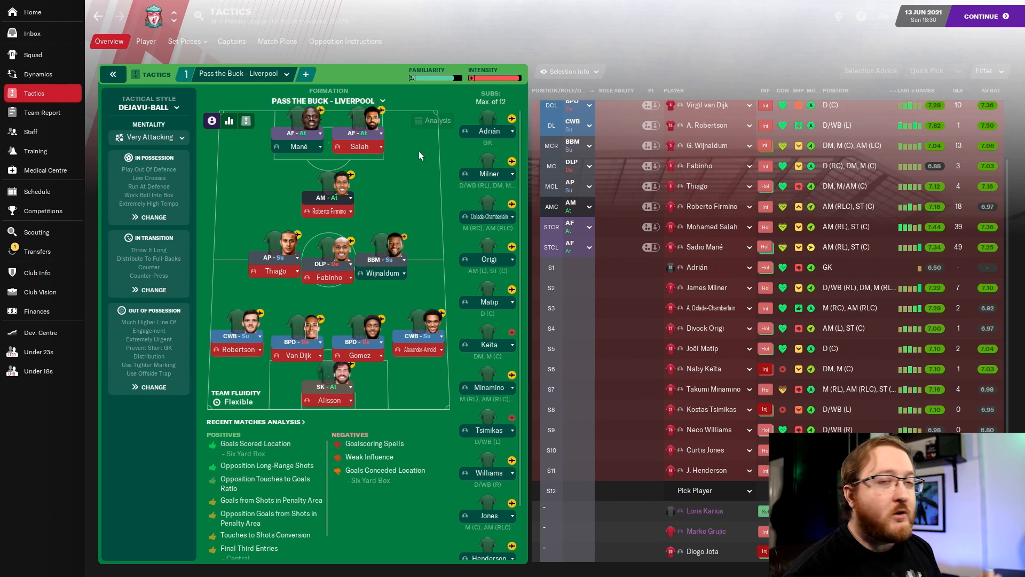
mouse_move(245, 175)
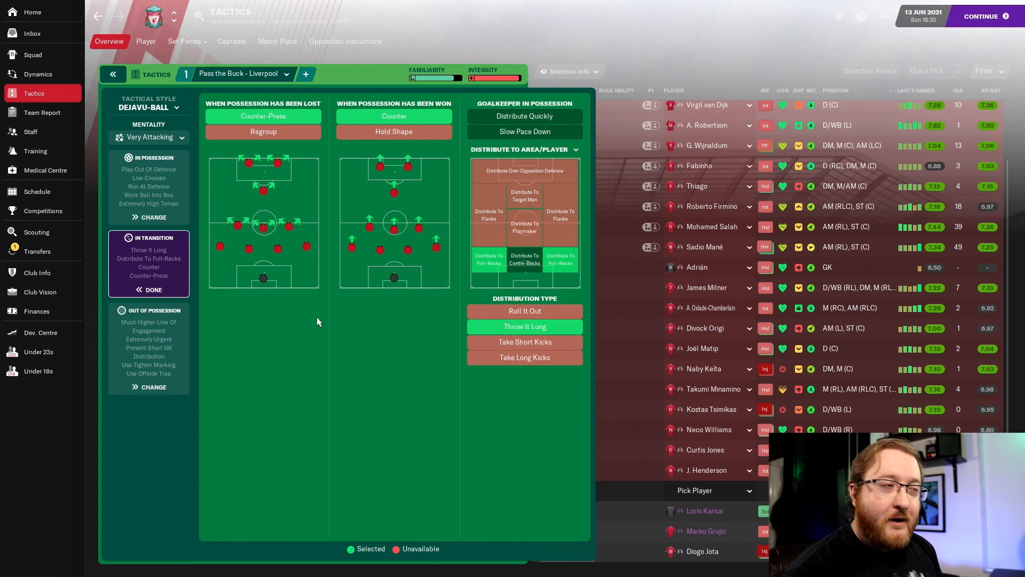
mouse_move(468, 349)
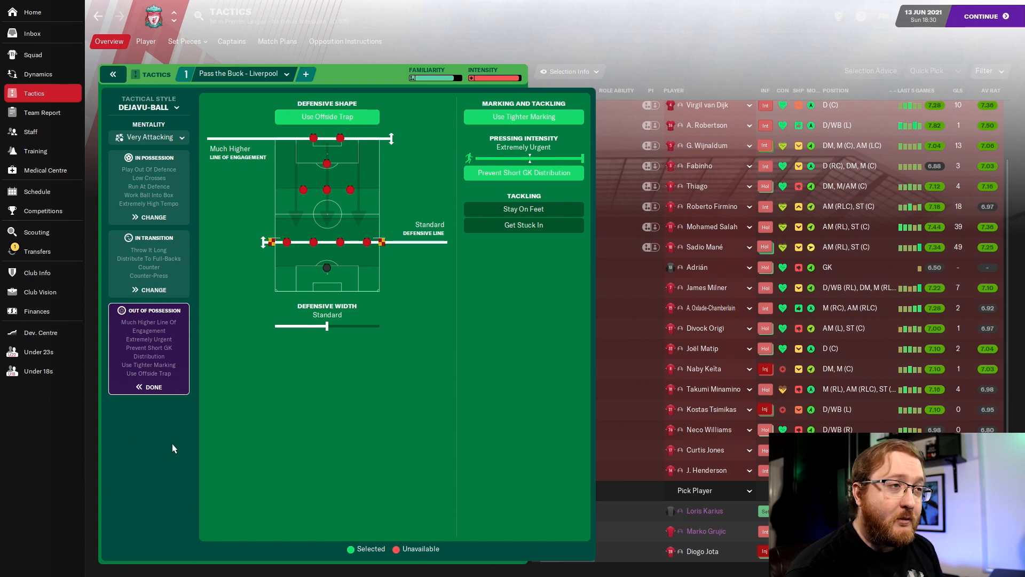
Review Sadio Mané's individual instructions, then return to the Dejavu-Ball tactic overview.
click(145, 41)
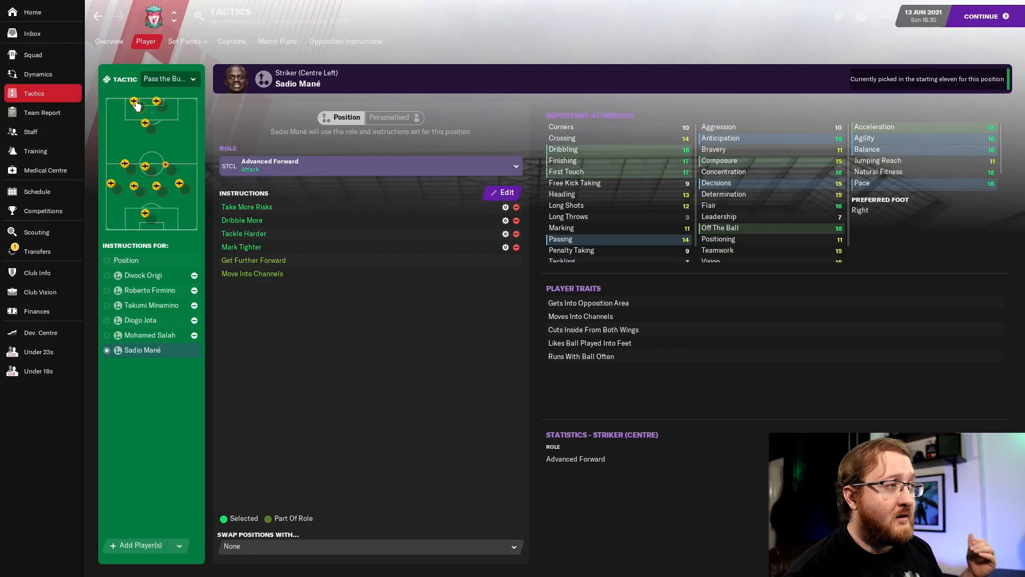
click(109, 41)
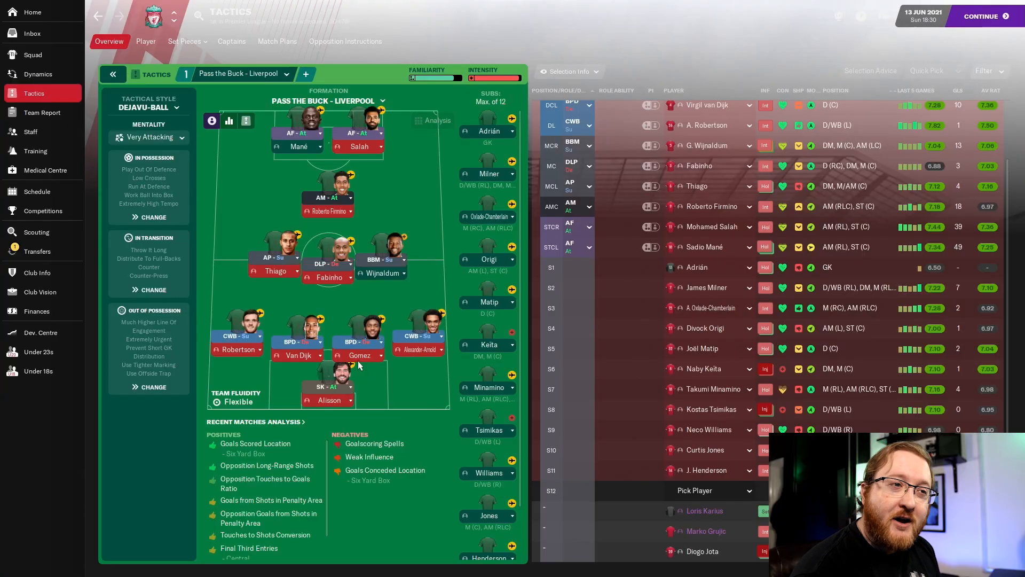